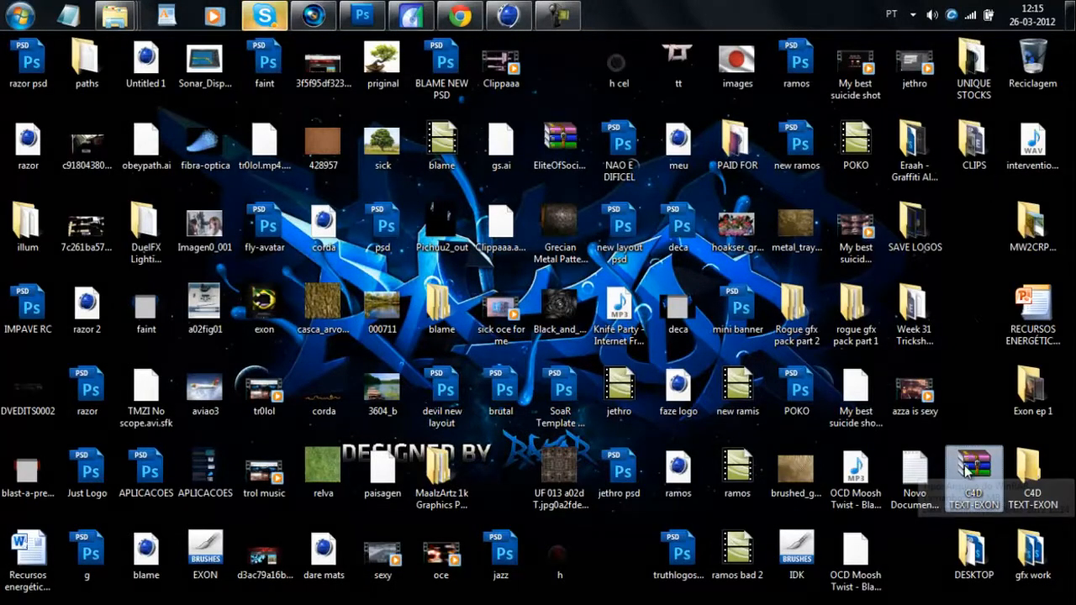
Open the C4D TEXT-EXON folder from the desktop.
click(1032, 471)
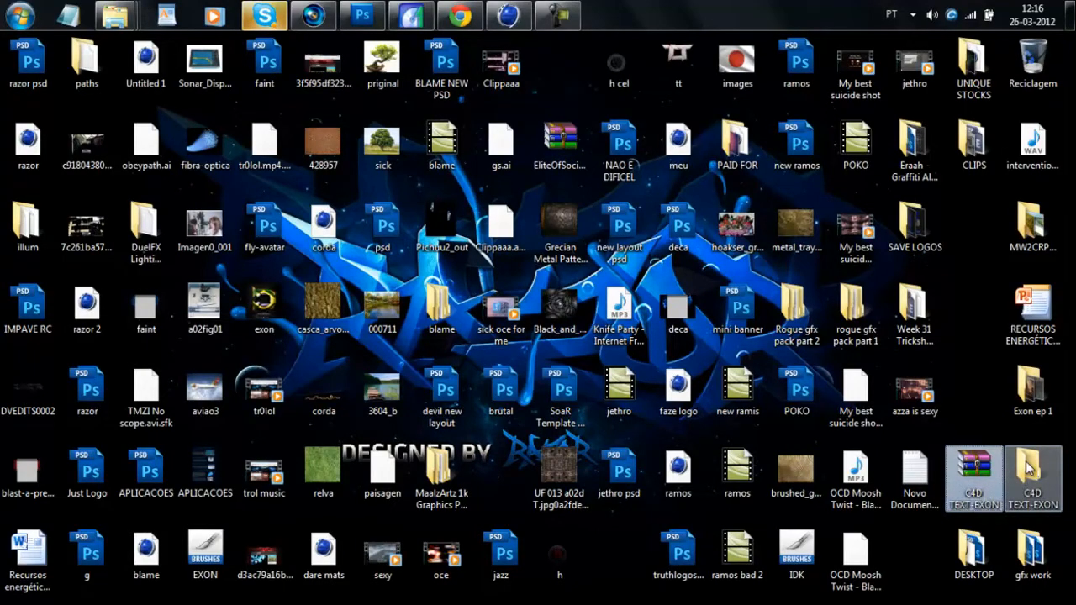
mouse_move(1033, 463)
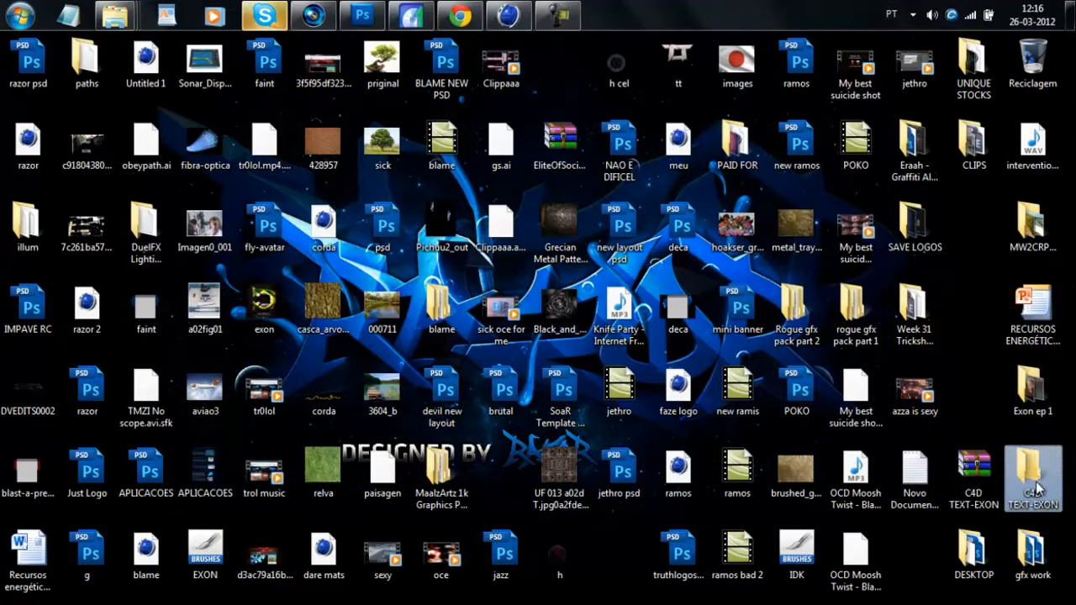
double_click(1032, 471)
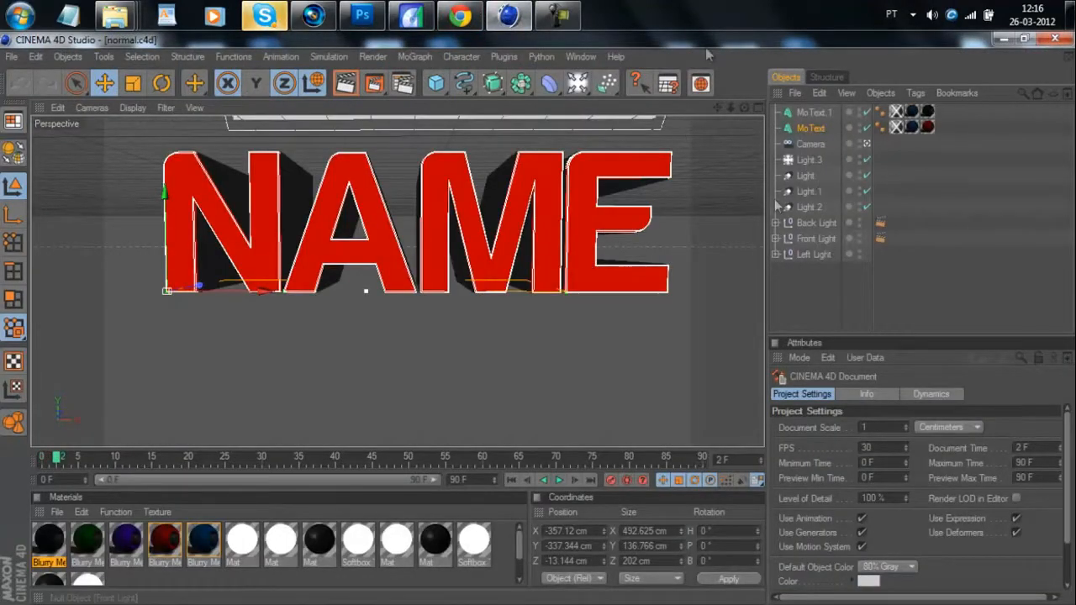
Select both MoText objects, render, and dismiss the missing Blurry Metal texture warning.
click(813, 112)
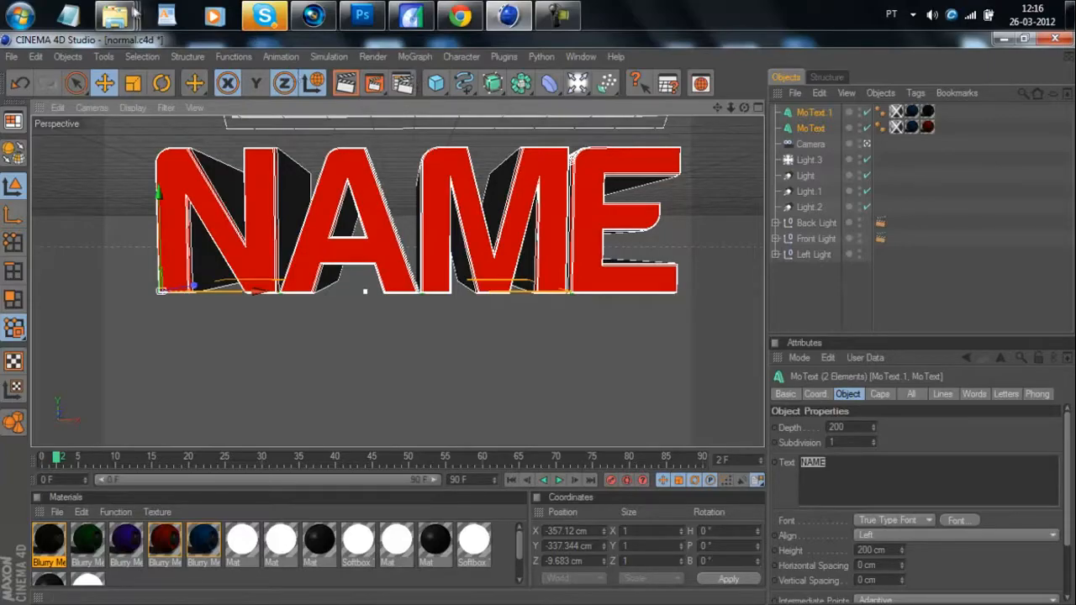
mouse_move(374, 84)
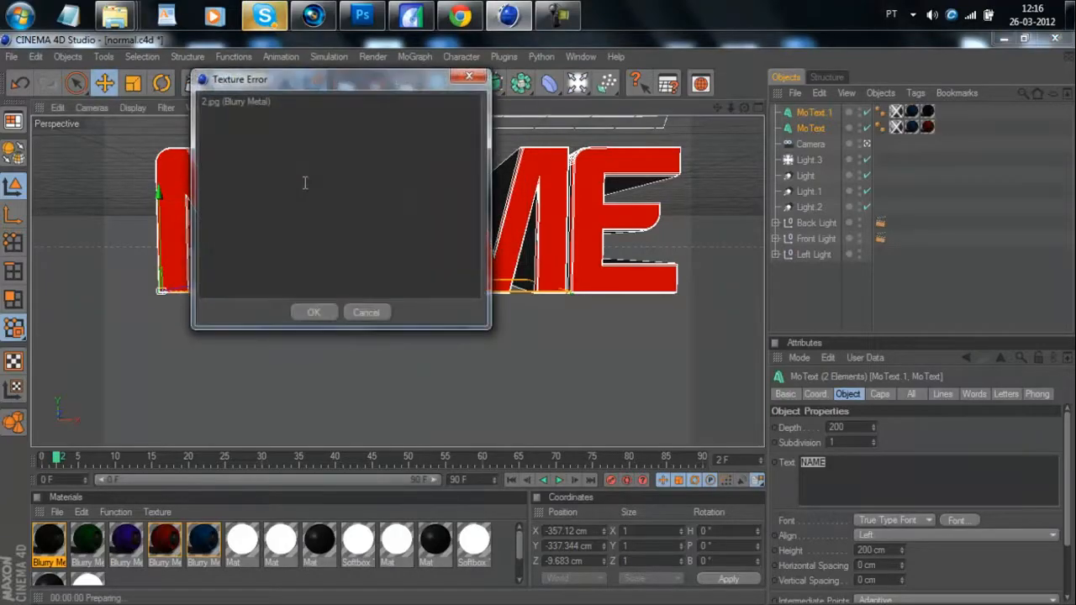
click(313, 312)
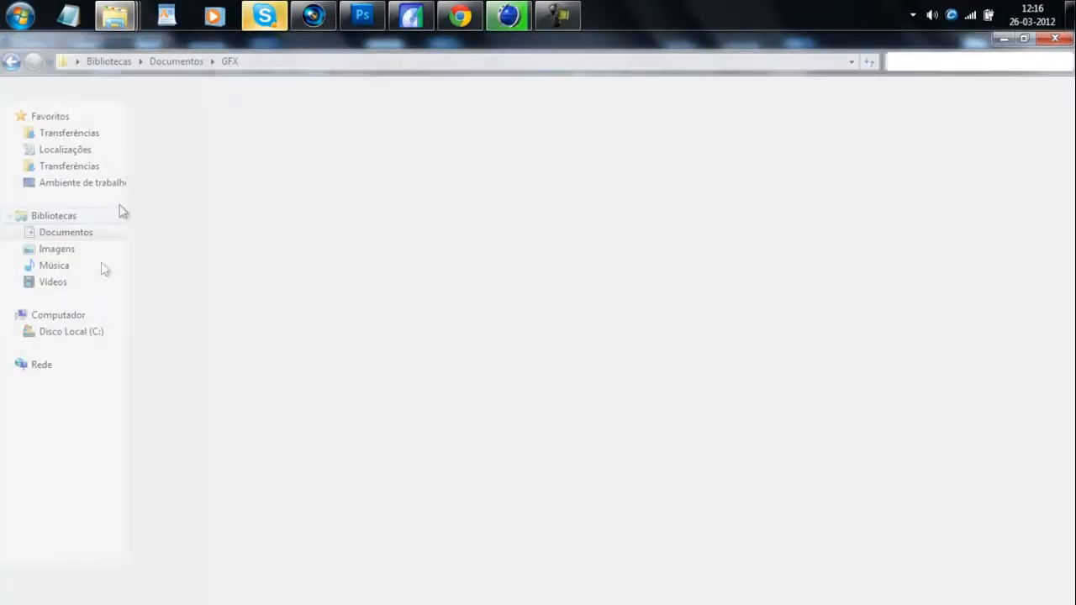
Open the 'name tut' render from Documents > new texts - renders in Photoshop.
click(65, 232)
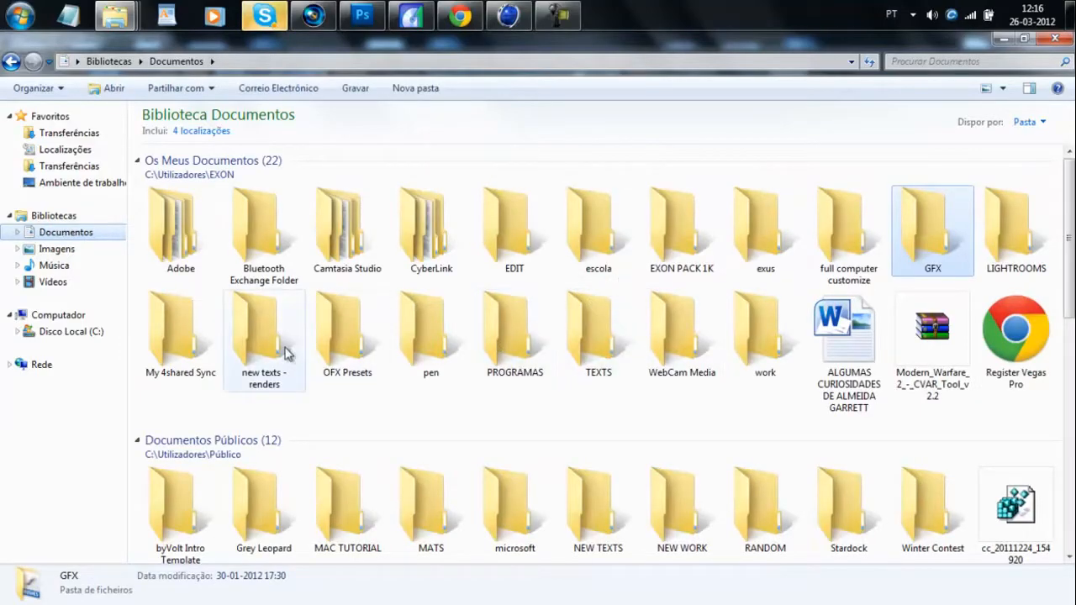
double_click(264, 337)
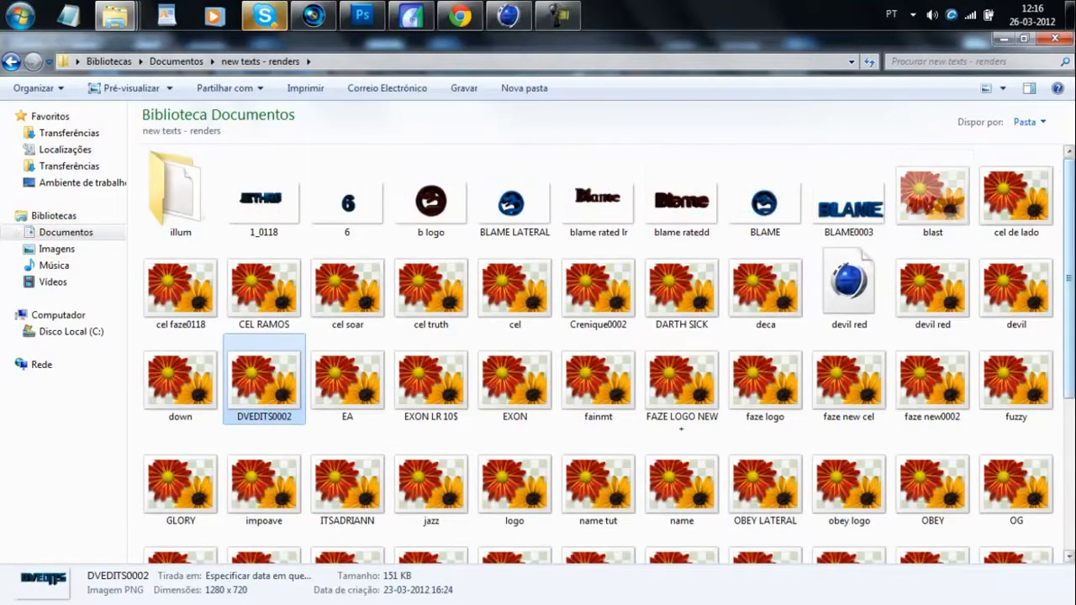
scroll(down, 3)
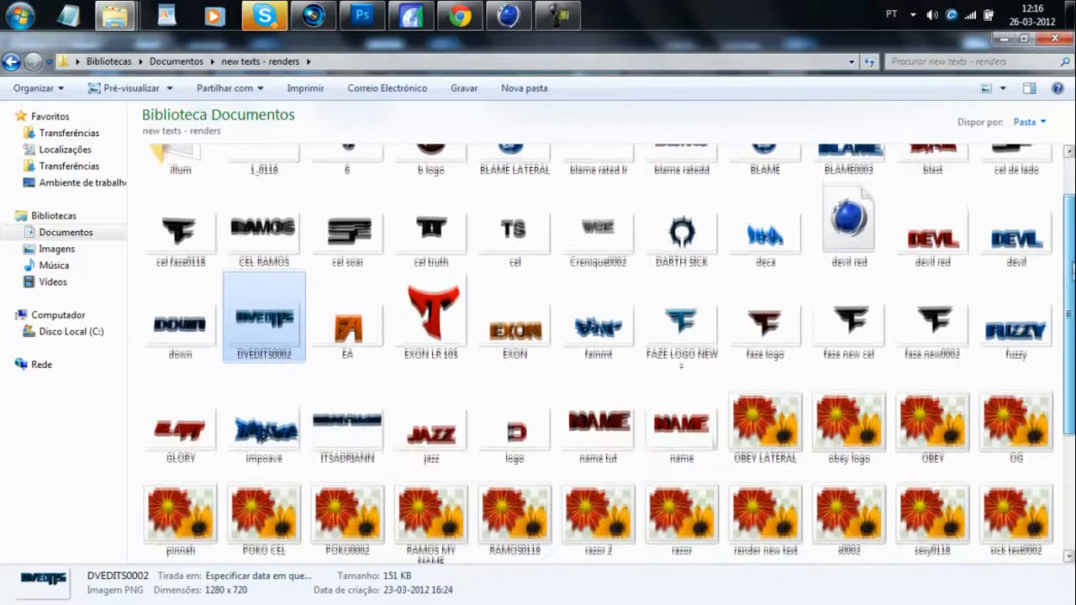
scroll(down, 3)
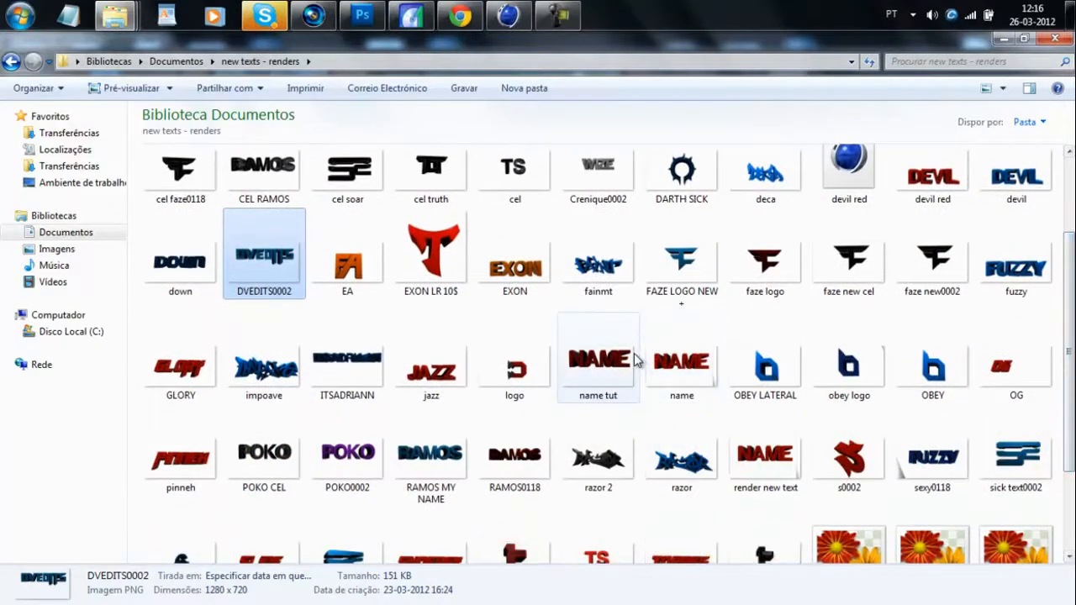
double_click(598, 359)
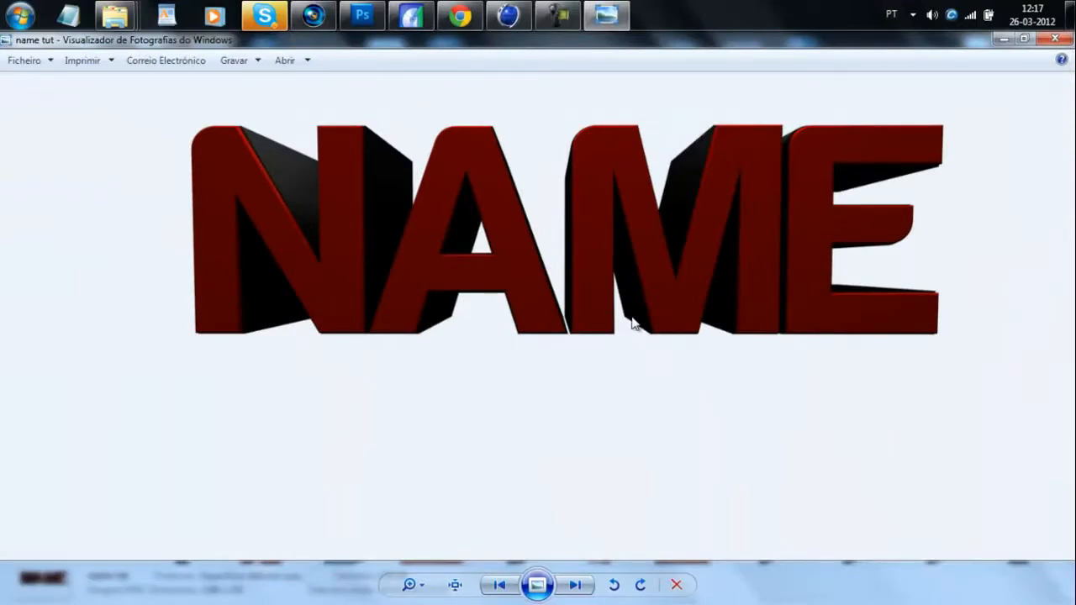
mouse_move(532, 111)
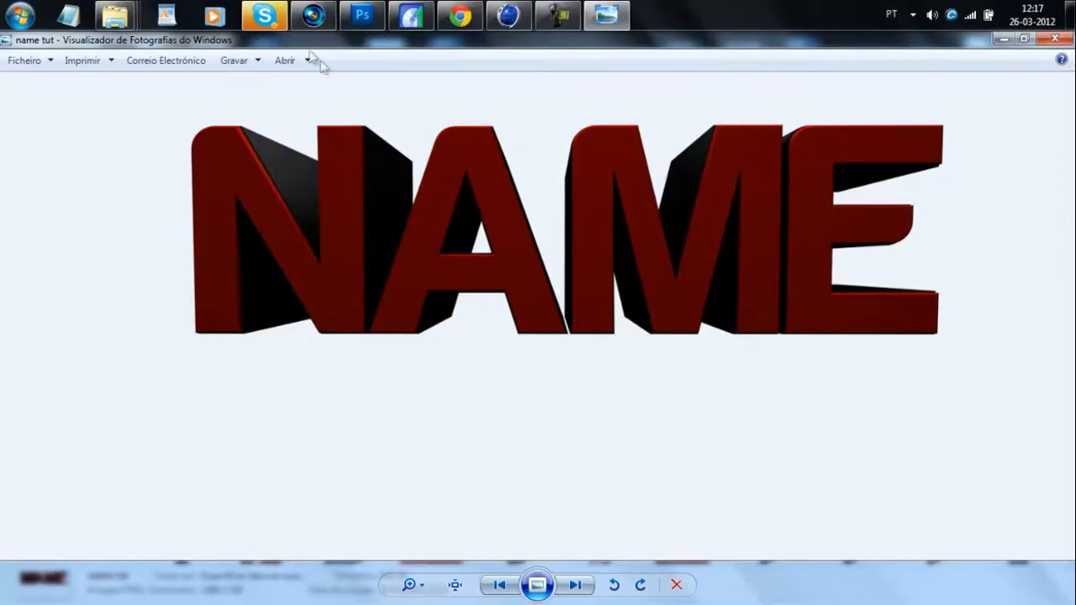
click(362, 16)
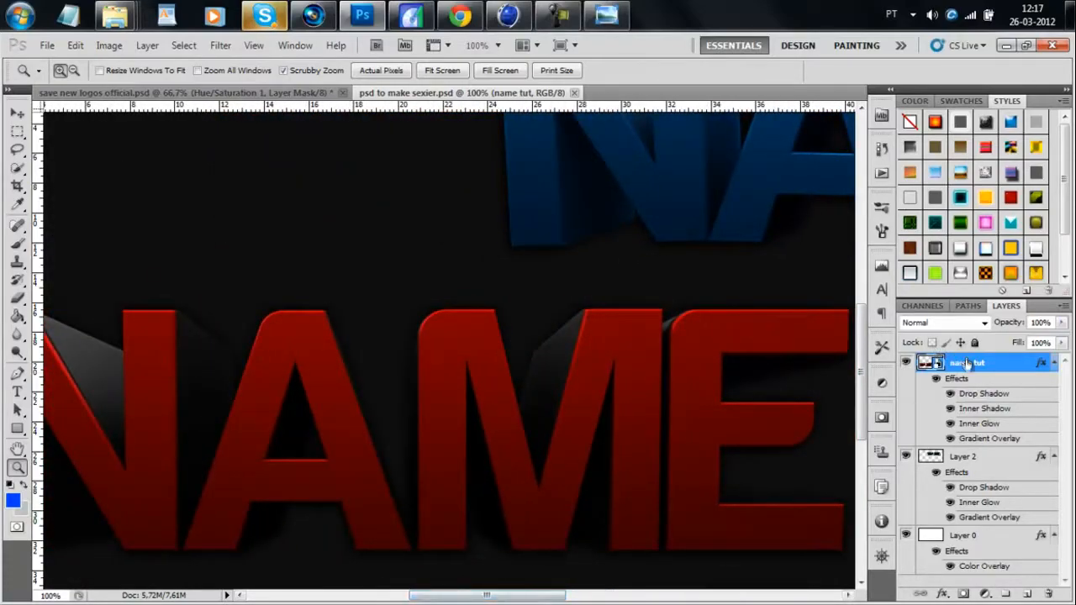
Bring up the context menu for the name tut layer.
right_click(967, 362)
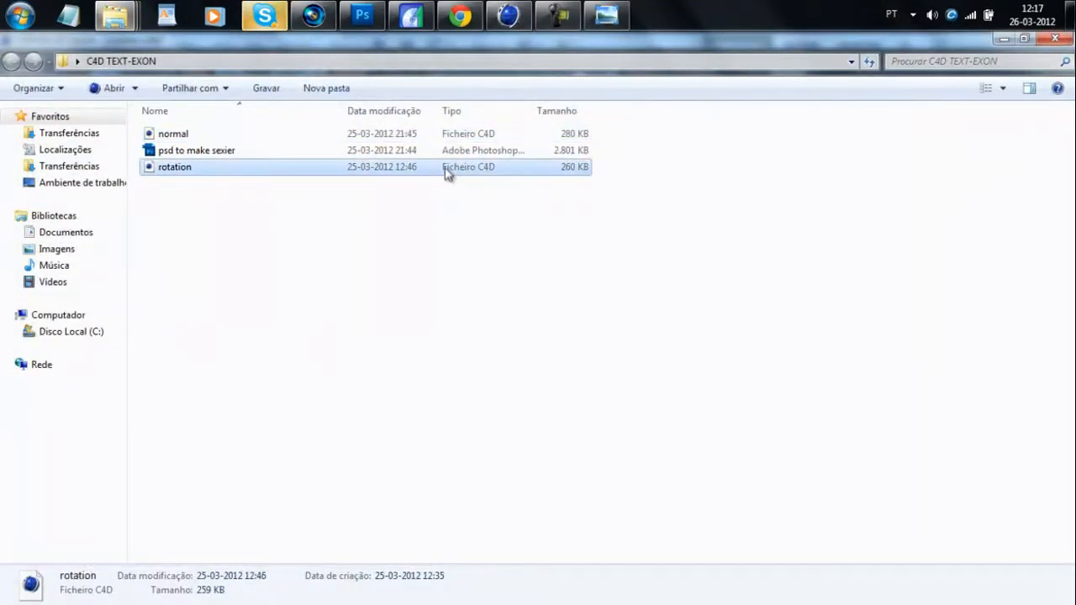
Open rotation.c4d, select the Random effector, and apply the blue Blurry Metal material.
double_click(174, 166)
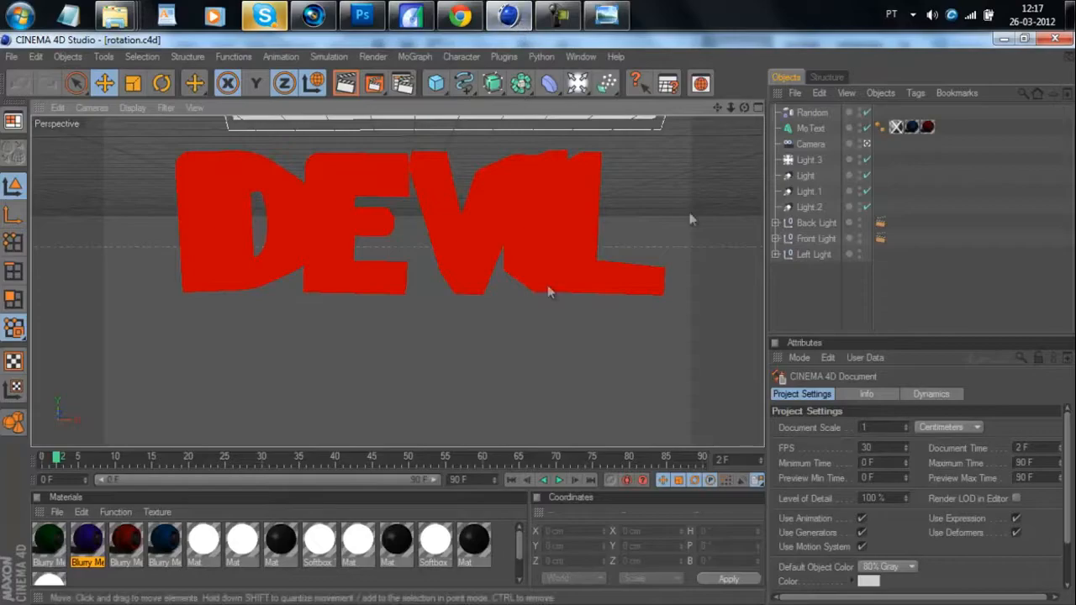
click(812, 112)
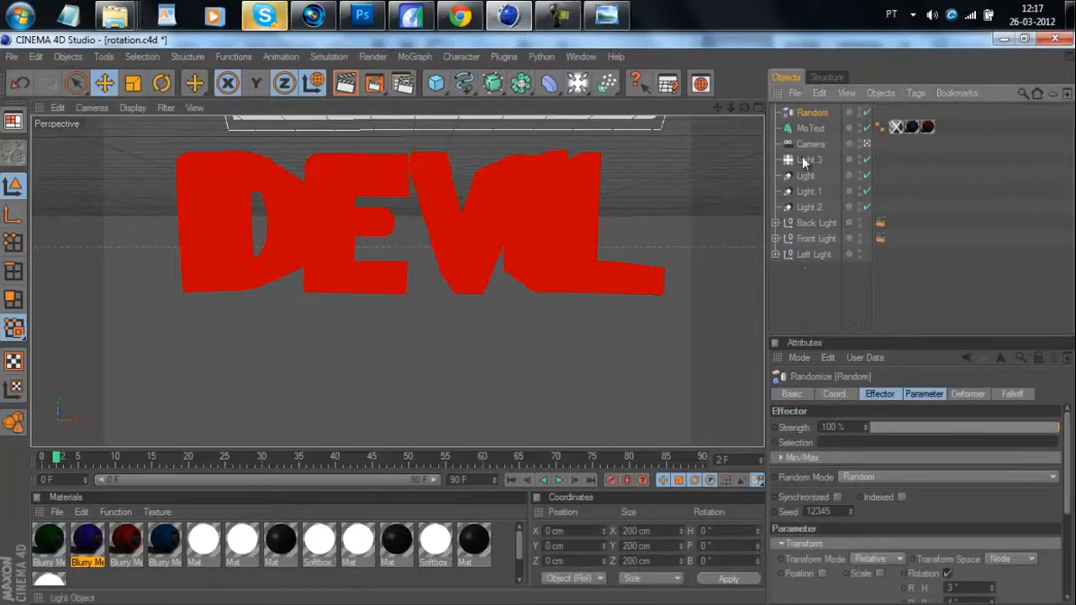
click(923, 393)
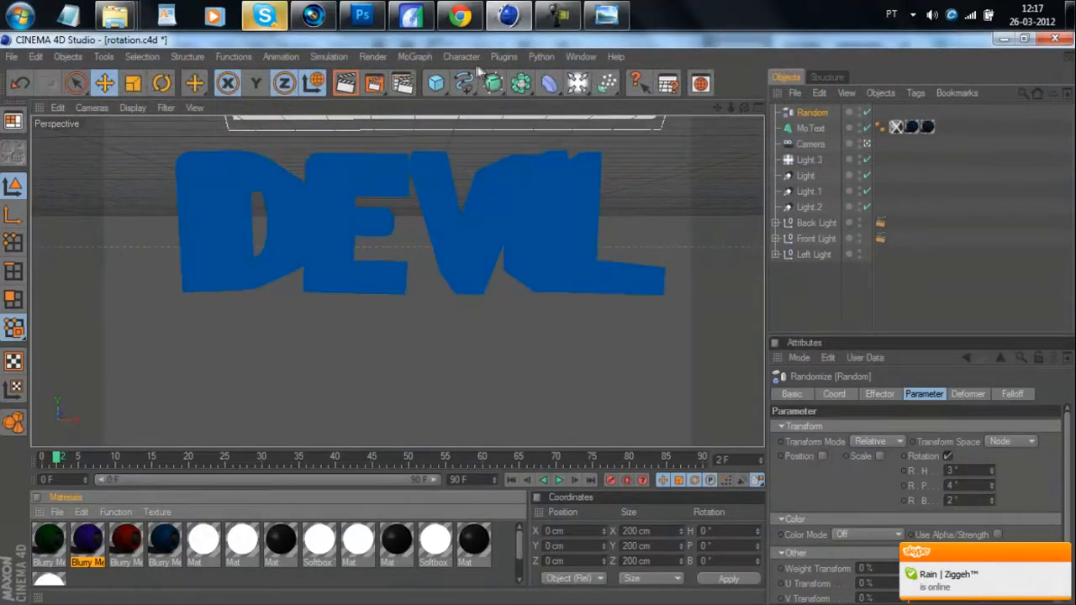
click(345, 83)
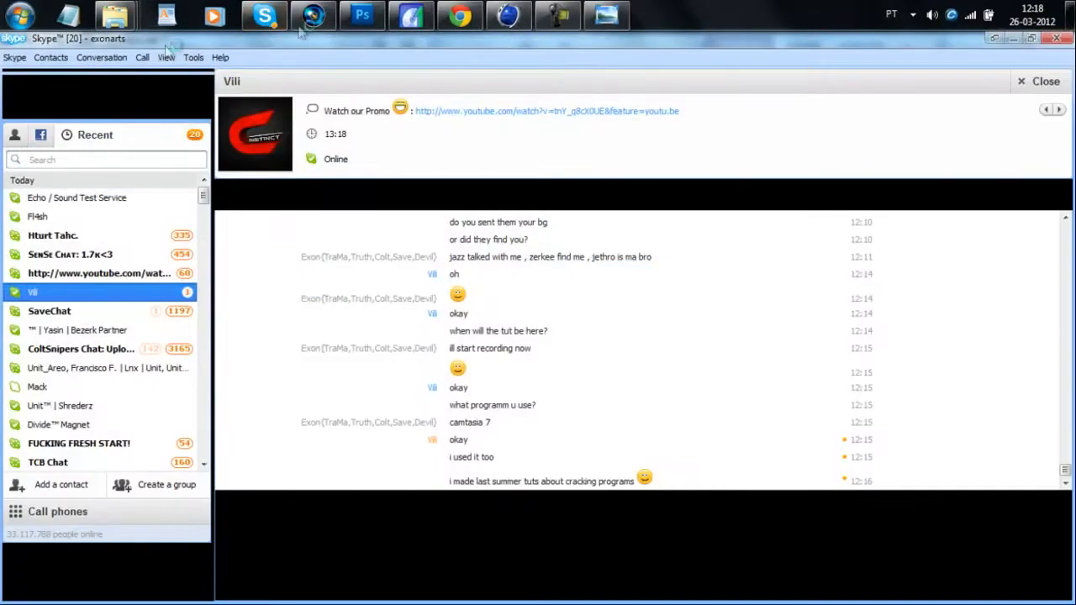
Return to Photoshop, glance at the YouTube browser, then come back to the composite.
click(362, 16)
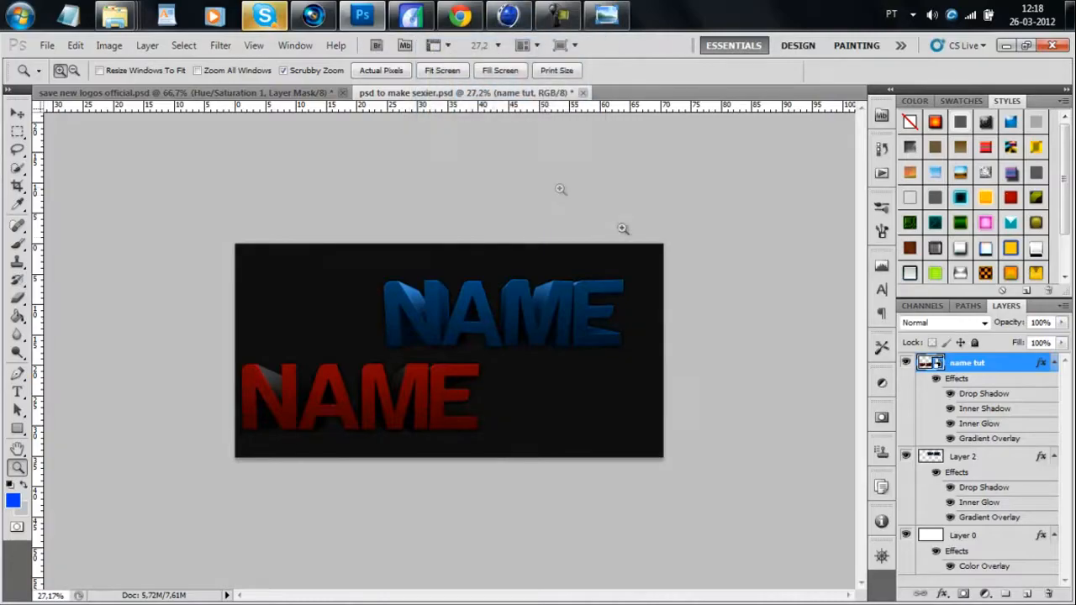
click(556, 15)
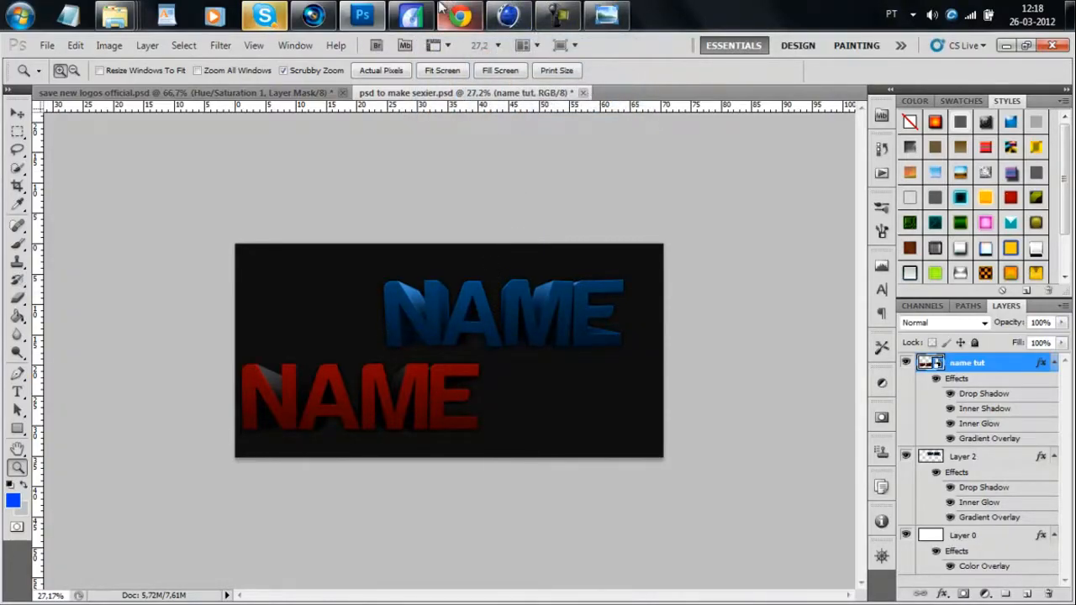
mouse_move(459, 15)
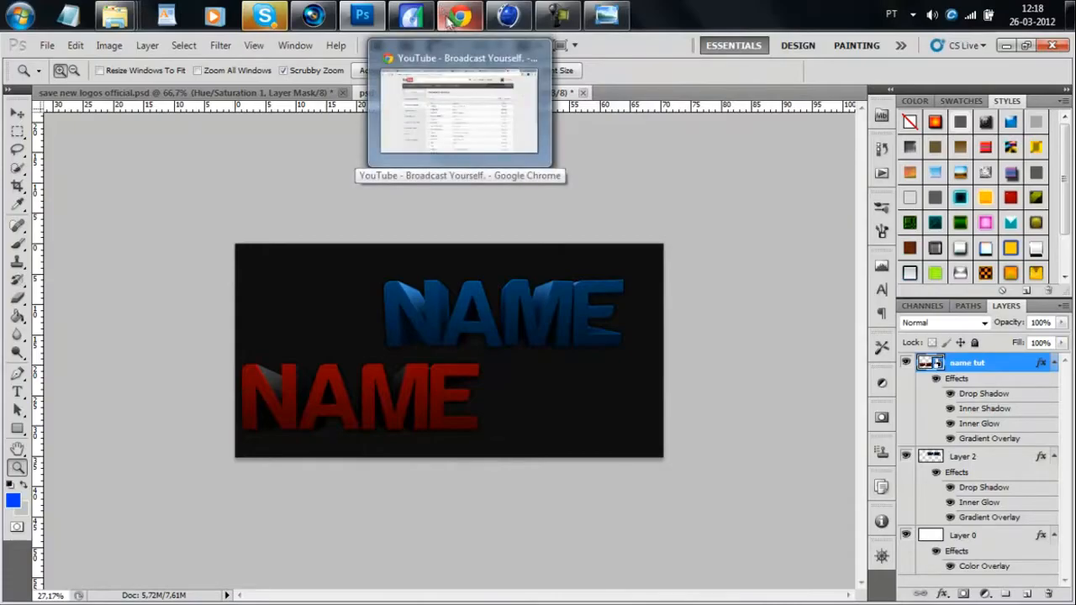
click(459, 15)
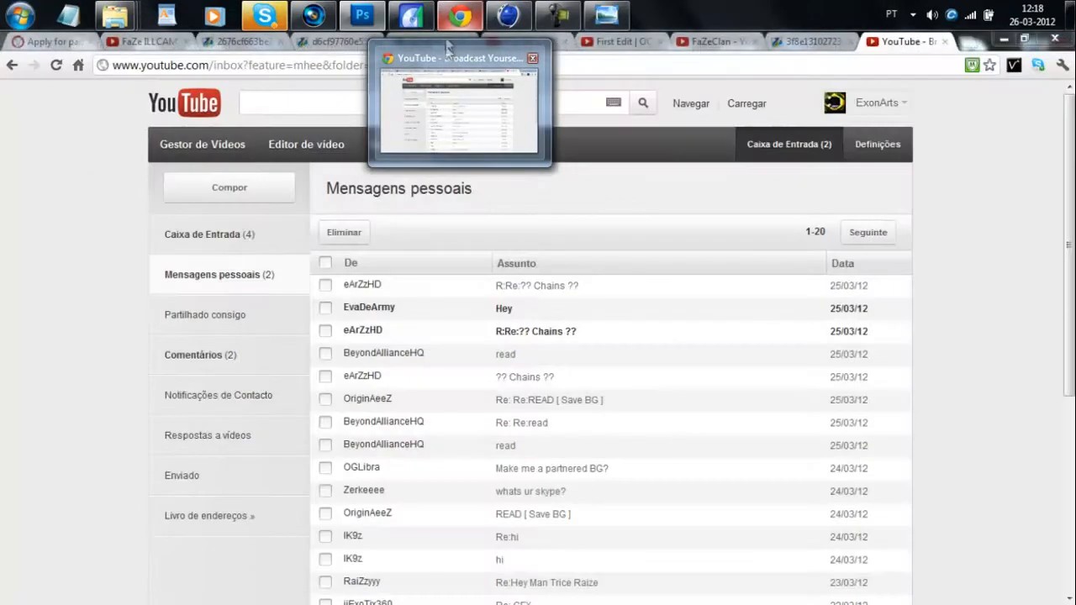
click(362, 15)
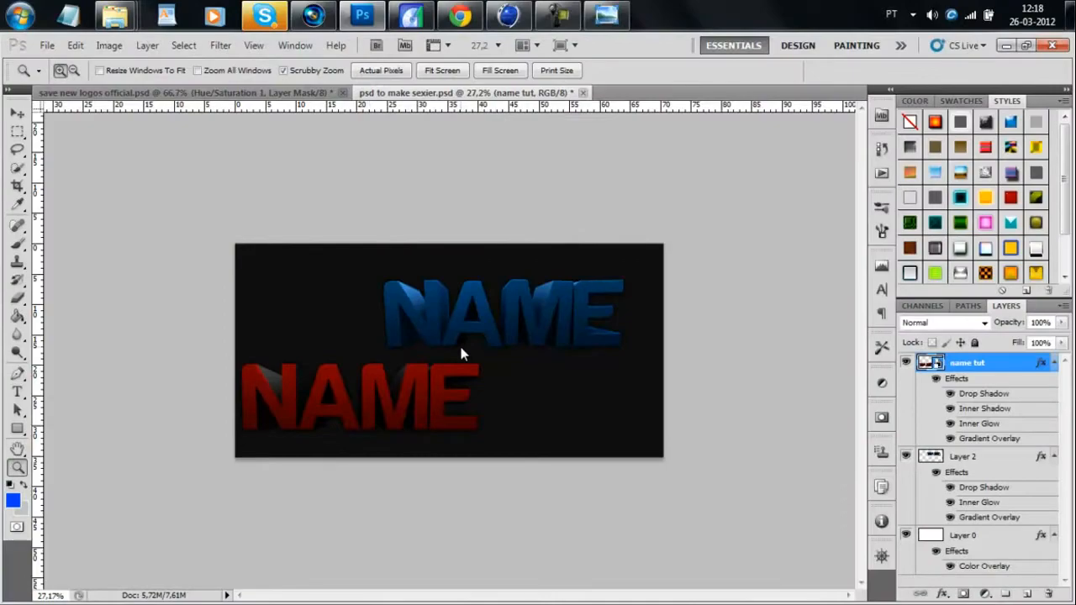